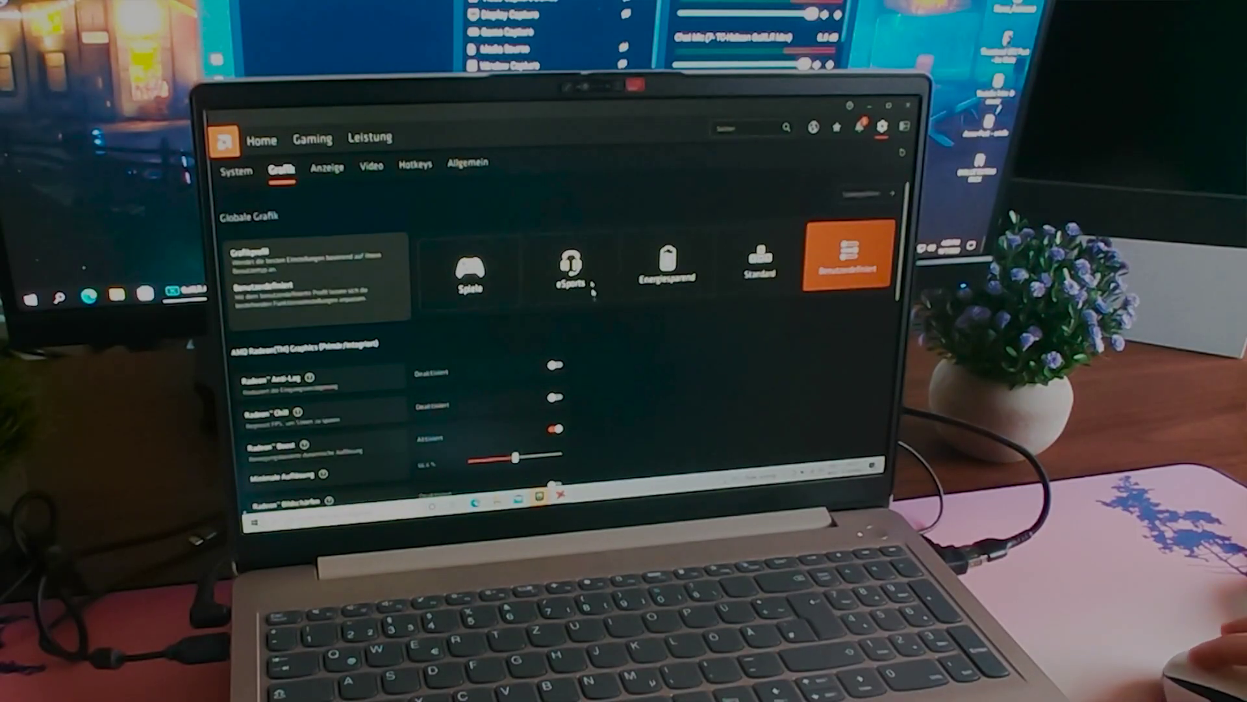
Switch Radeon Software to the Anzeige (Display) settings page showing FreeSync and GPU scaling
left_click(326, 166)
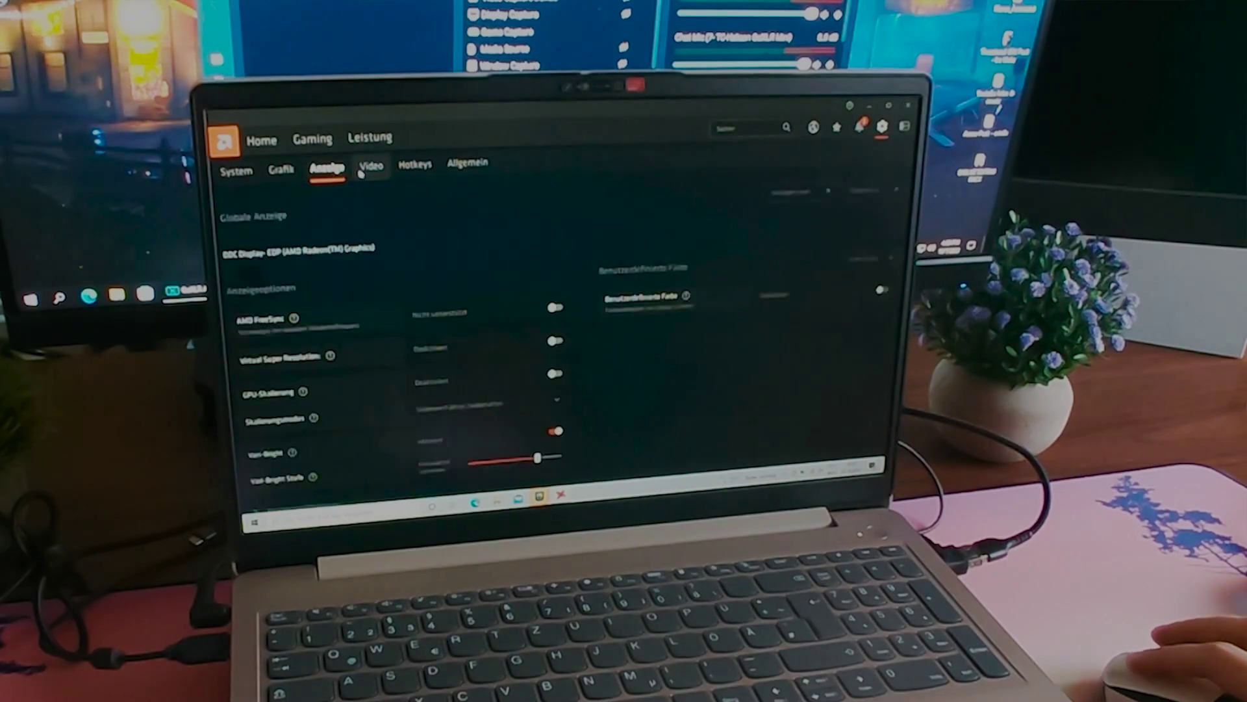